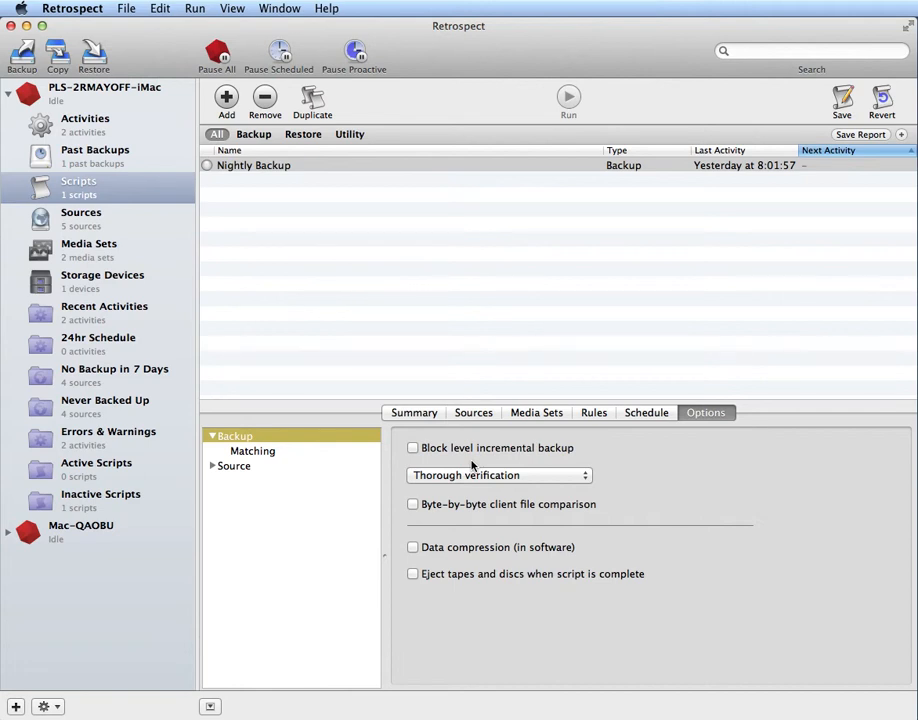
Check 'Block level incremental backup' in the Nightly Backup script's options.
click(412, 447)
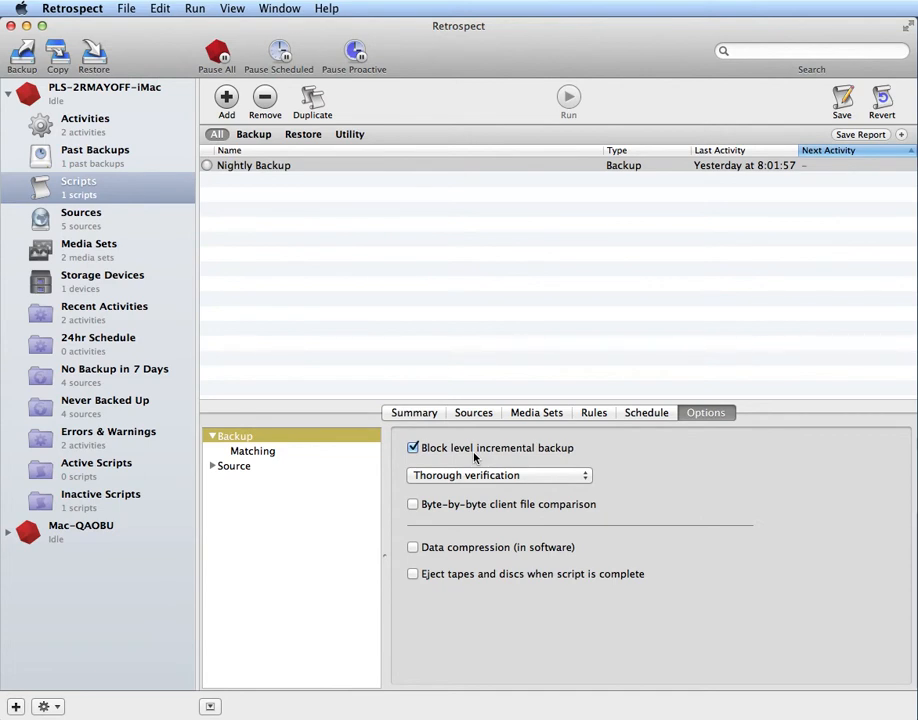
mouse_move(900, 42)
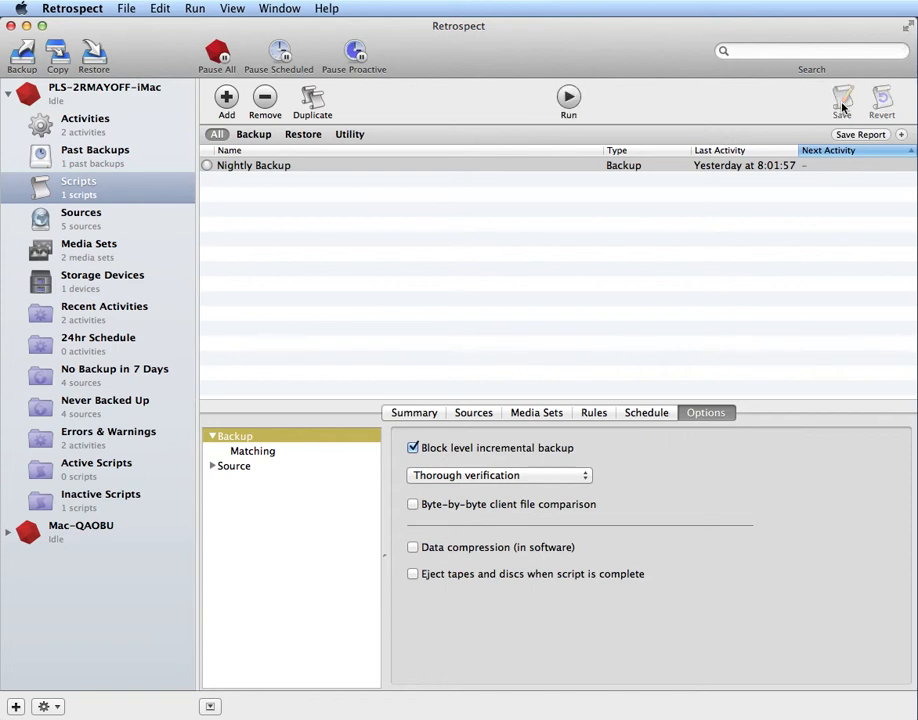
mouse_move(820, 241)
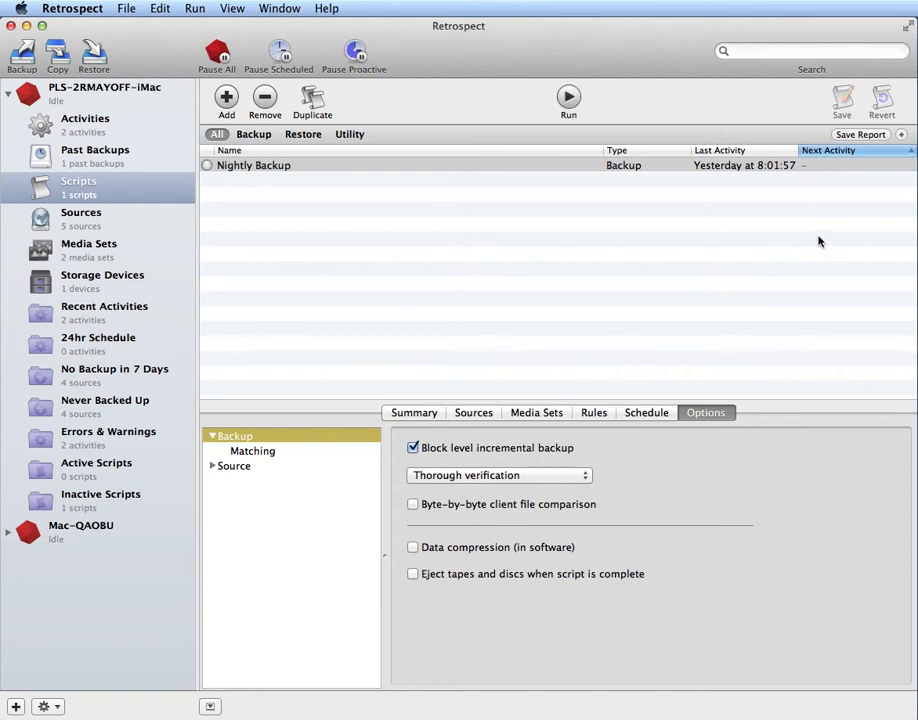
Compare the logs of the 7:07:24 and 8:01:57 Backup Assistant runs.
click(85, 118)
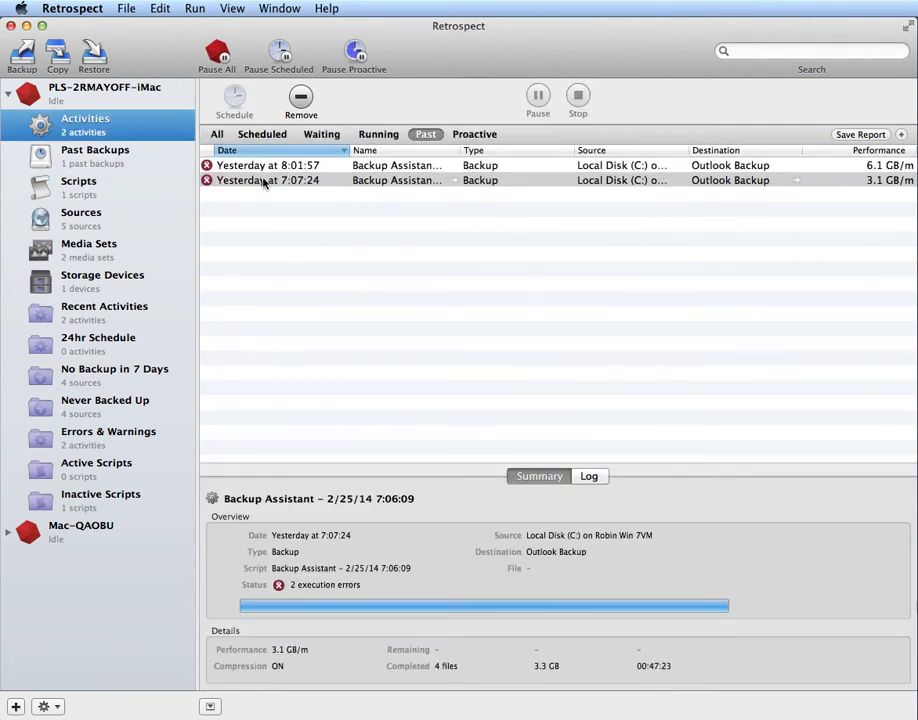
click(267, 180)
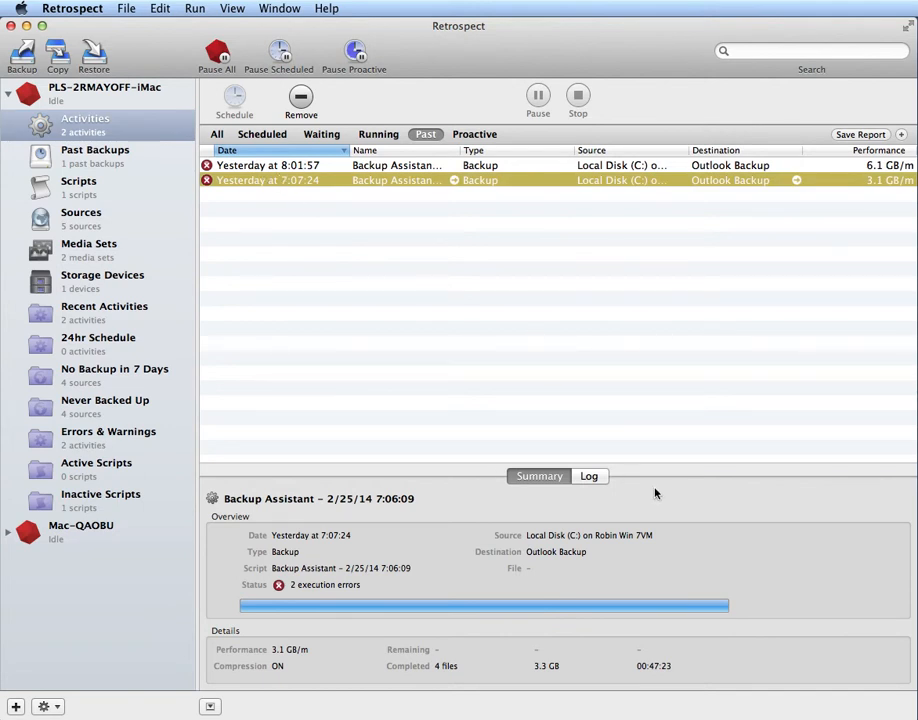
click(589, 475)
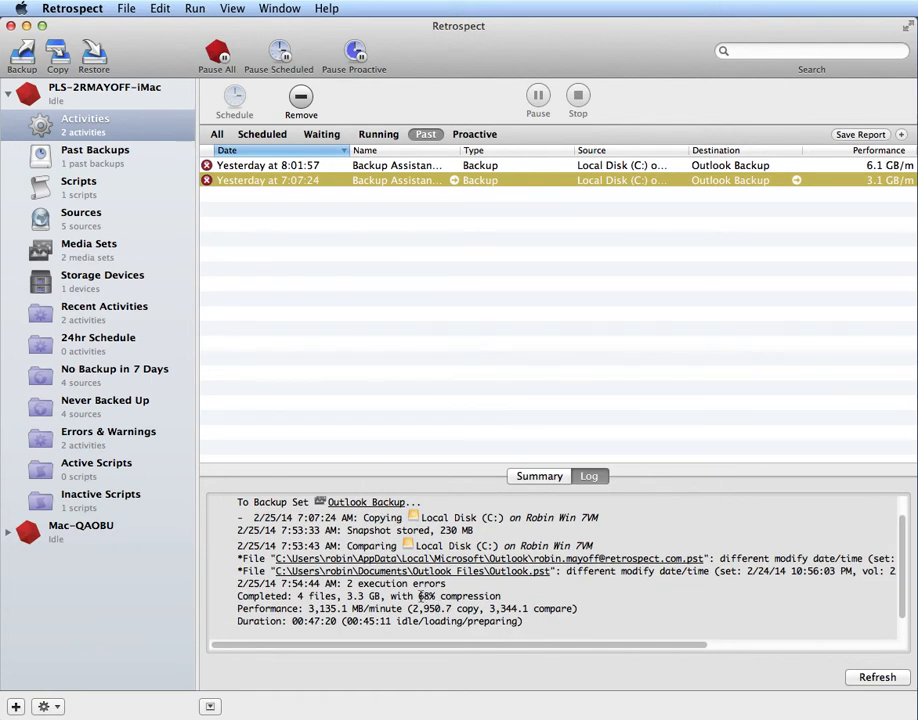
mouse_move(435, 173)
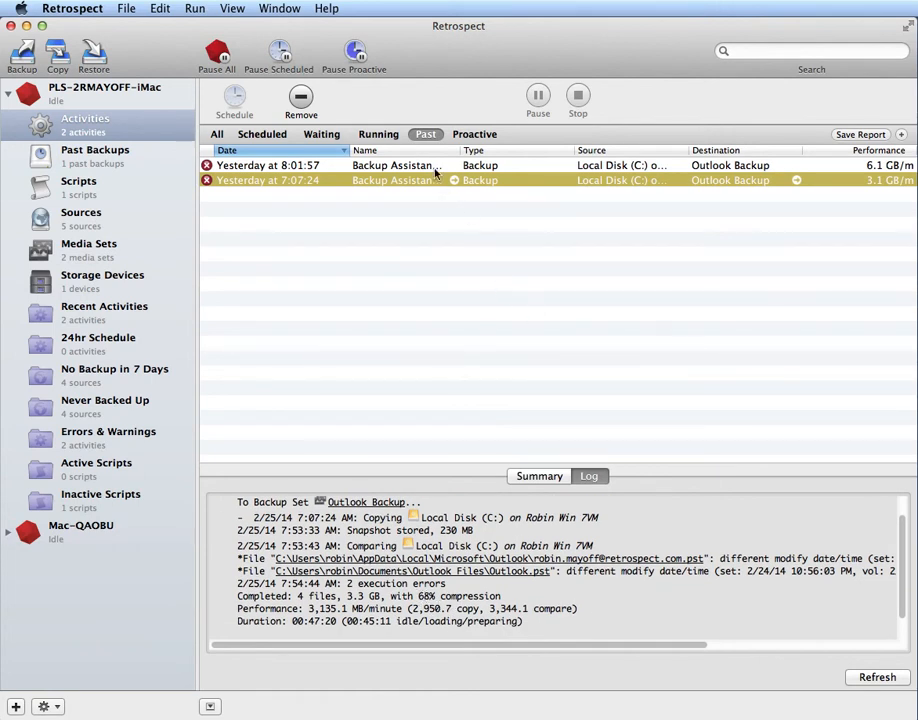
click(268, 165)
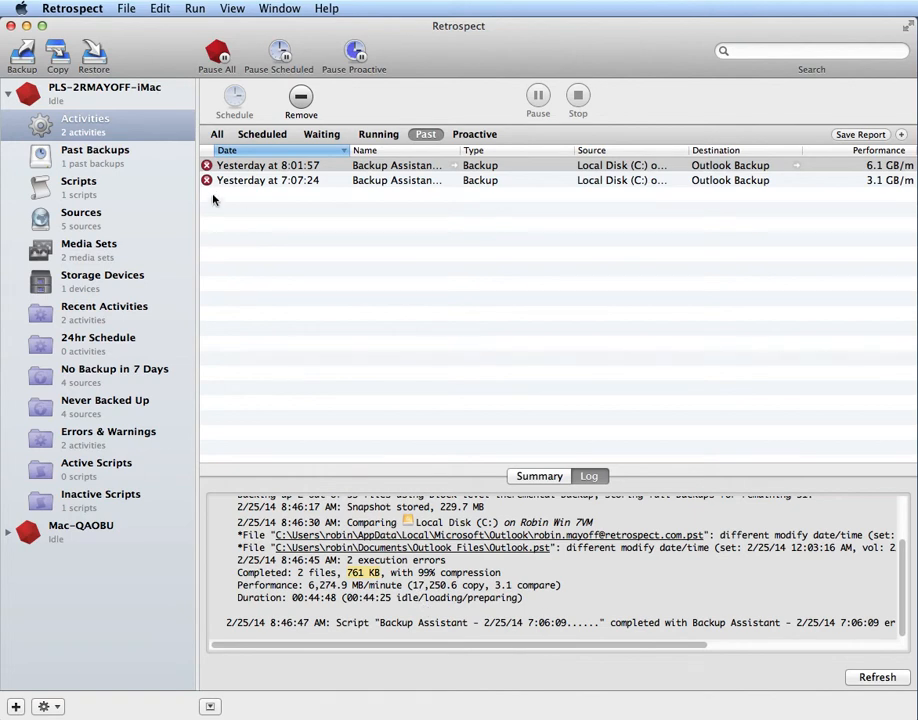
mouse_move(70, 7)
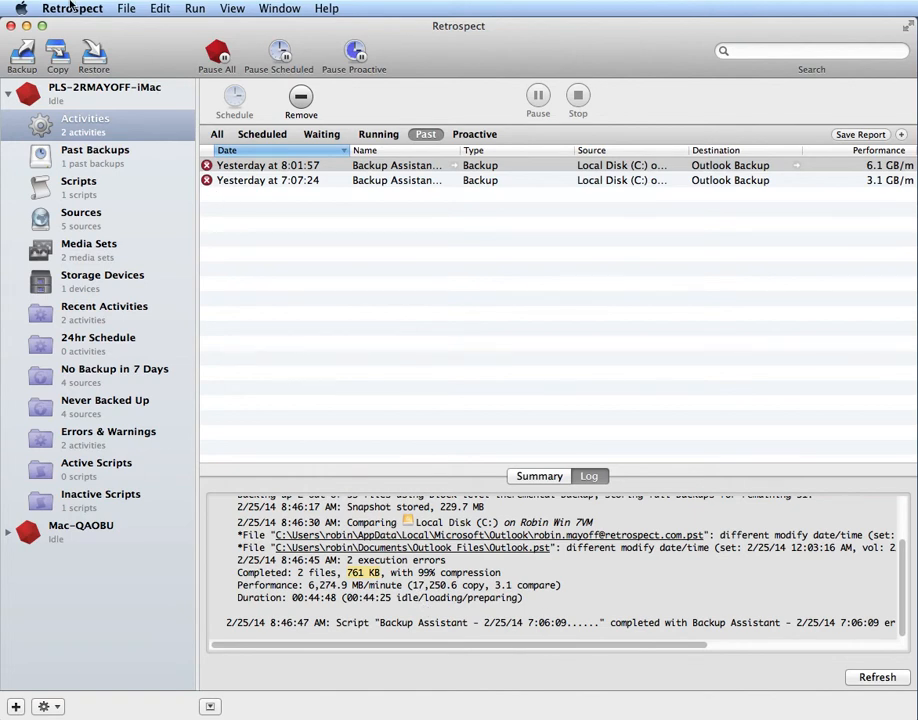
Open Preferences > Rules and select the Block Level Filter rule.
click(72, 8)
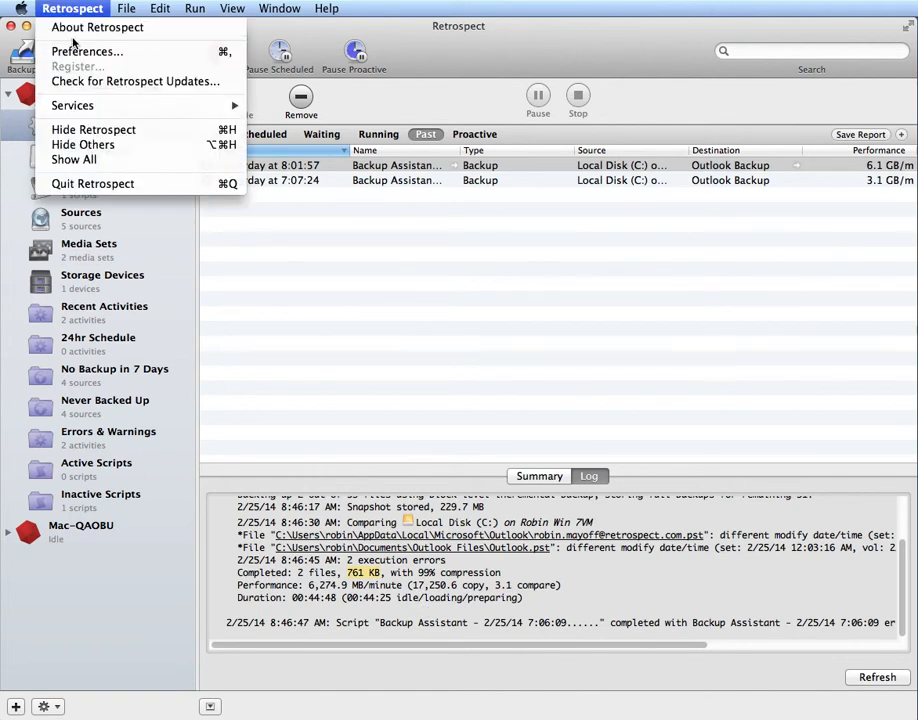
mouse_move(87, 51)
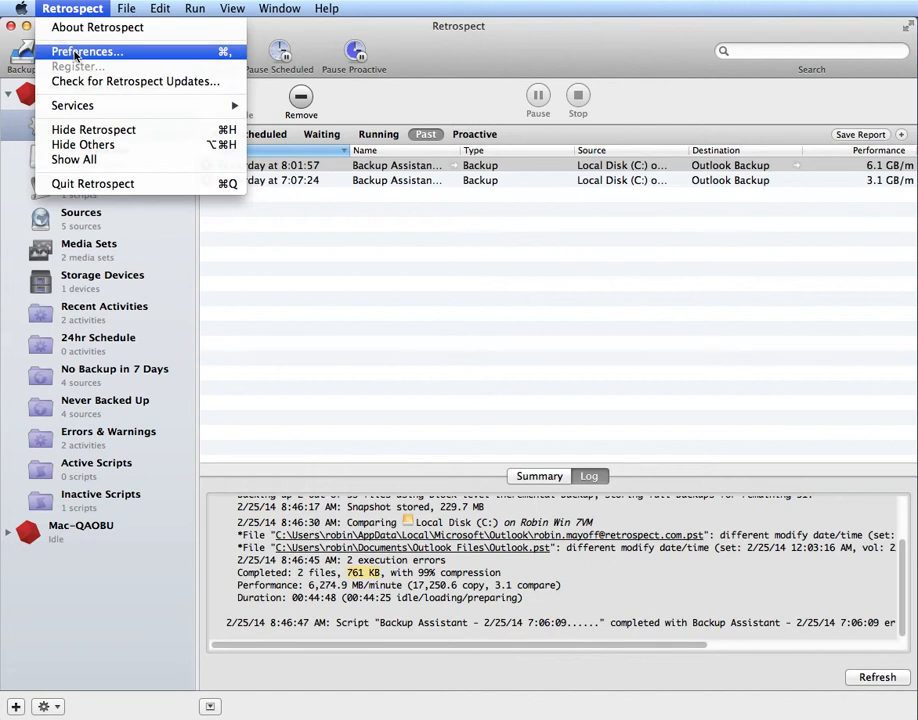
click(85, 51)
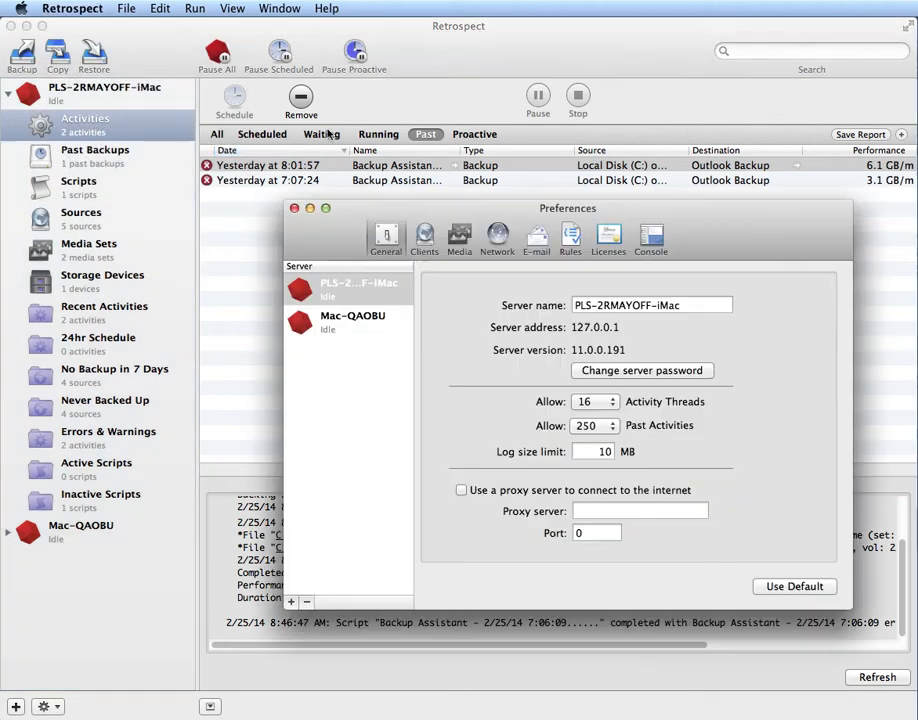
click(570, 237)
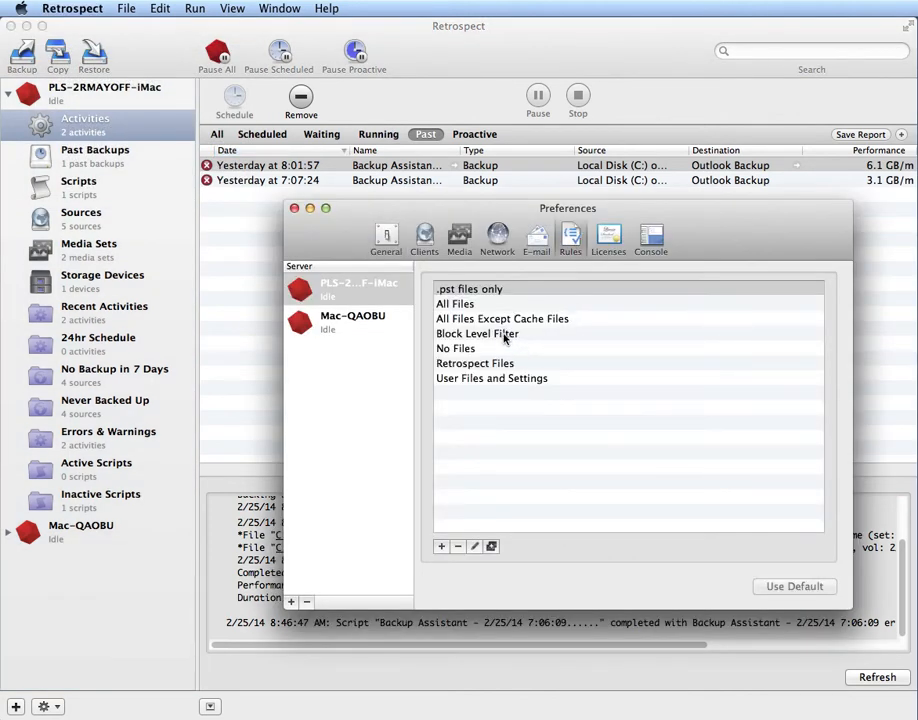
click(477, 333)
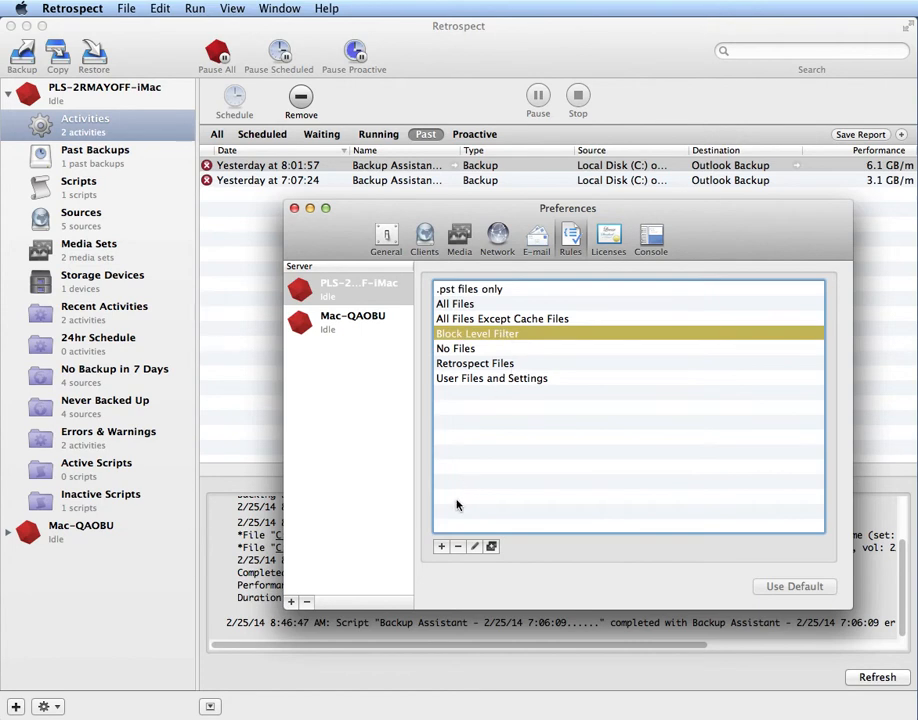
Raise the Block Level Filter rule's size threshold from 100 MB to 500 MB and save.
double_click(477, 333)
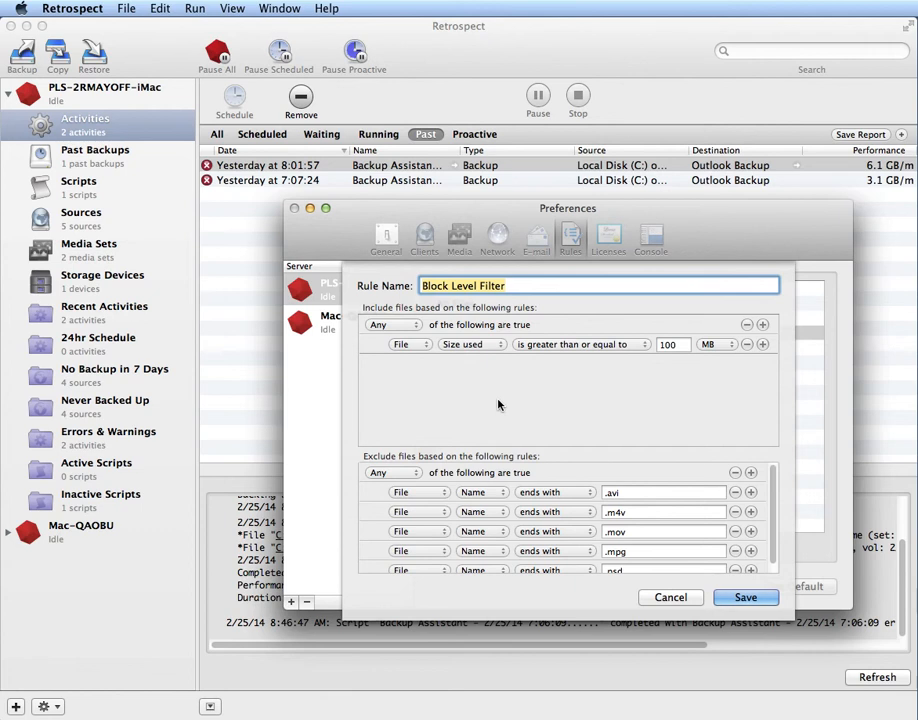
mouse_move(659, 320)
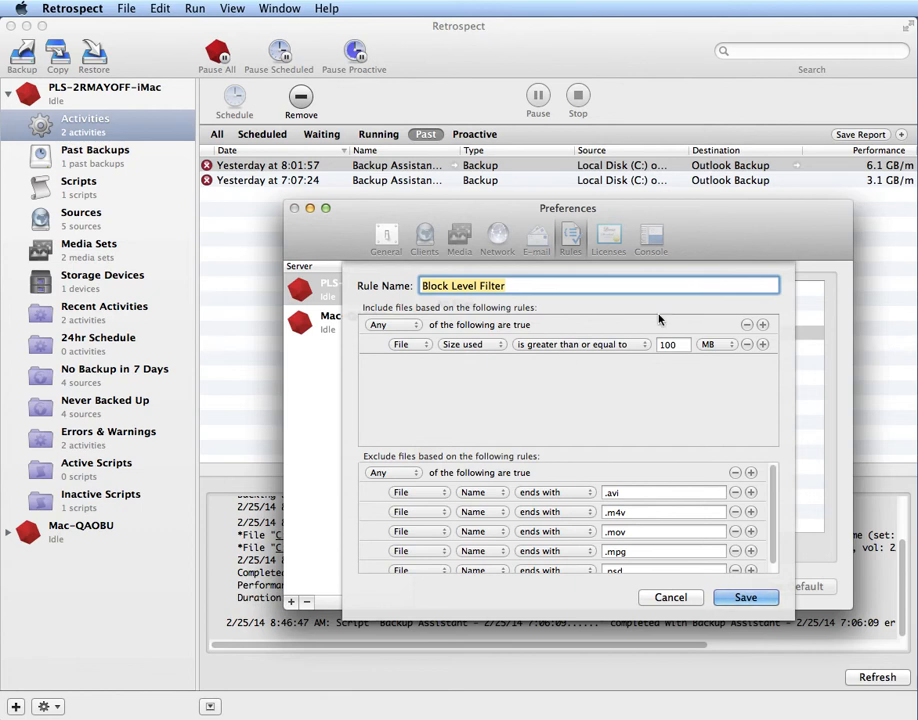
click(670, 344)
text(500)
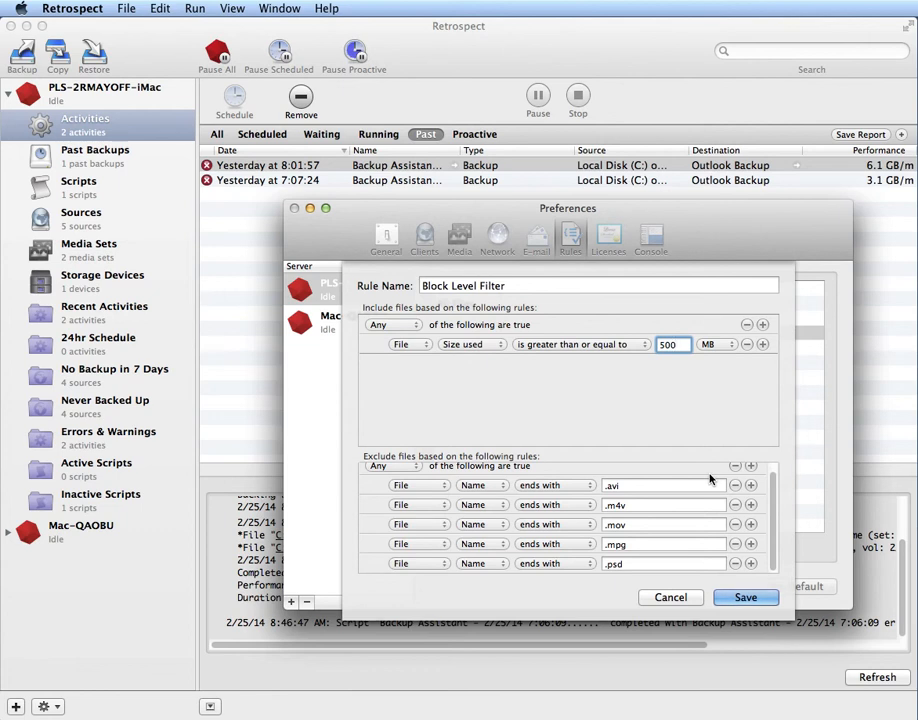
click(672, 344)
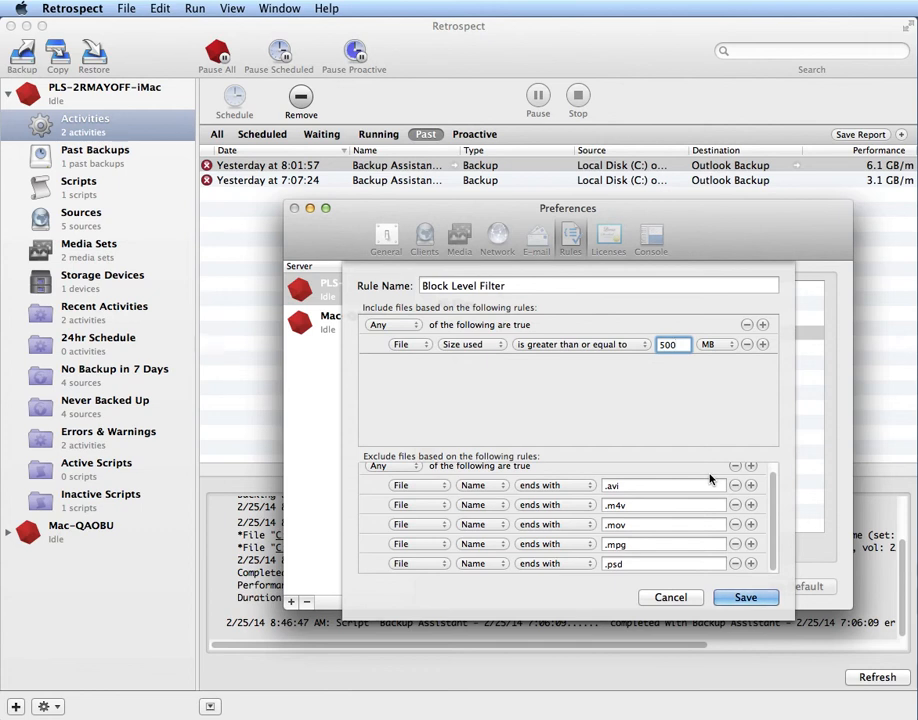
click(673, 344)
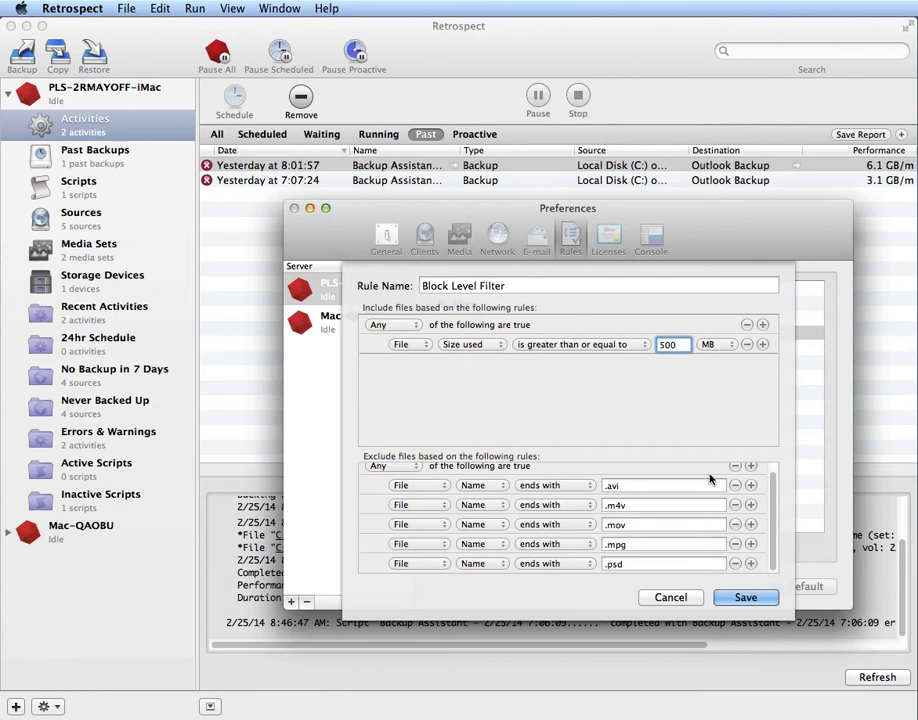
click(673, 344)
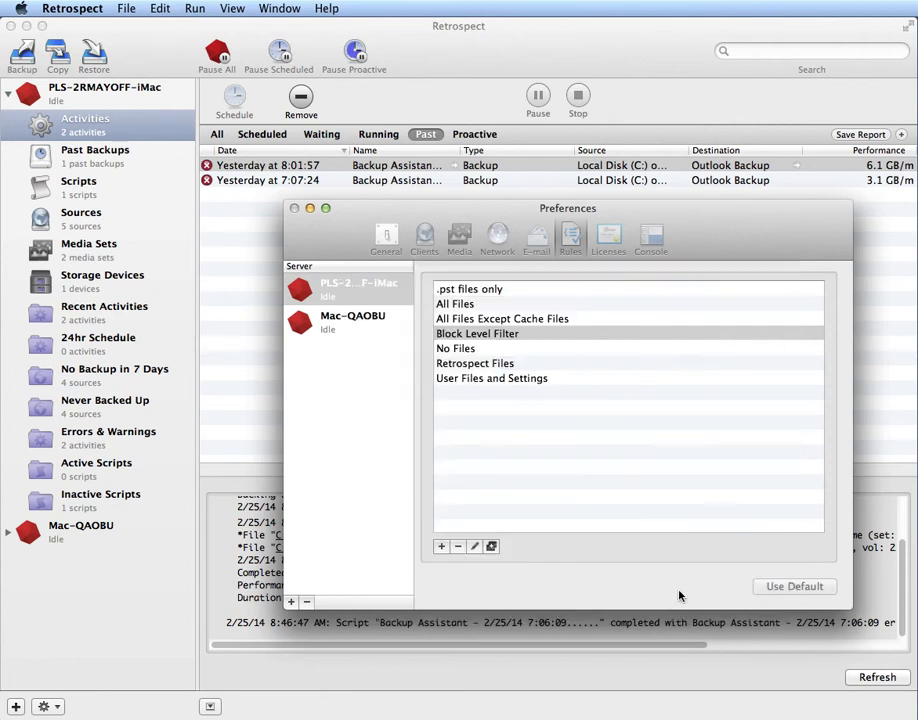
Select Block Level Filter, then close the Preferences window.
click(477, 333)
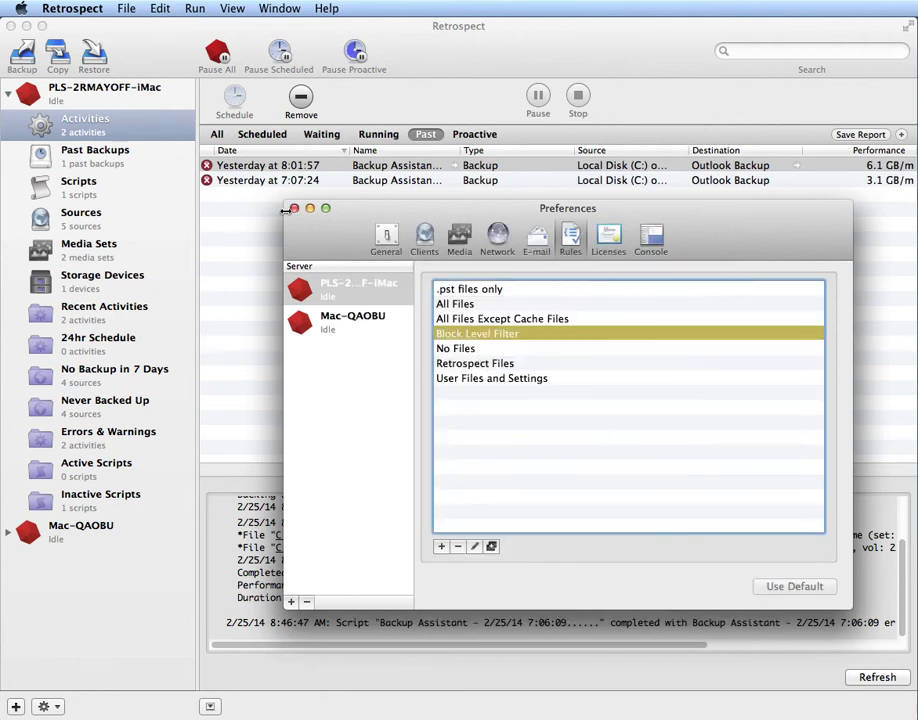
click(294, 208)
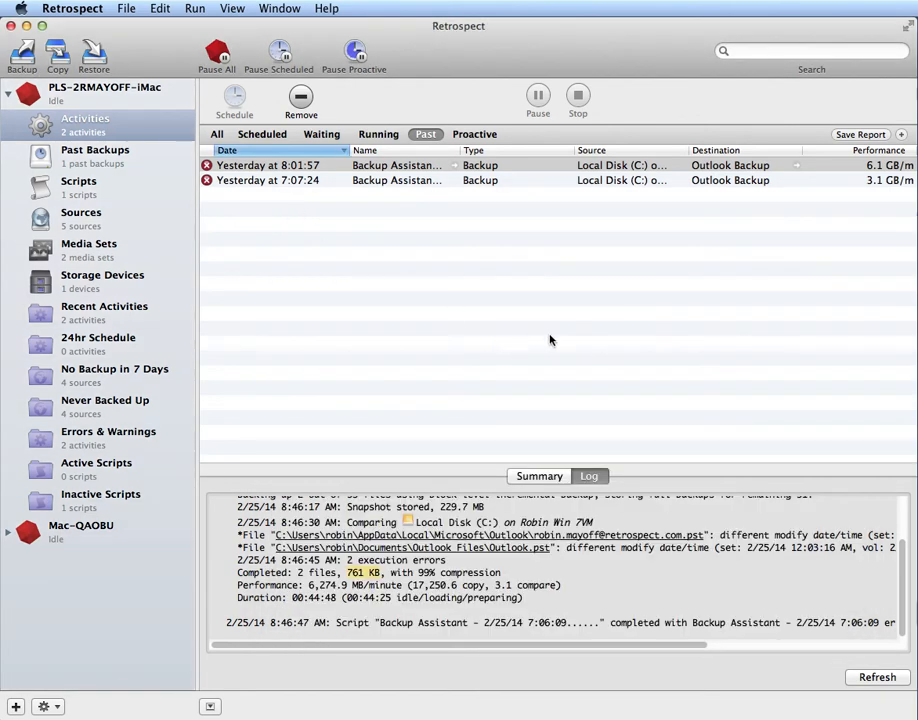
mouse_move(558, 328)
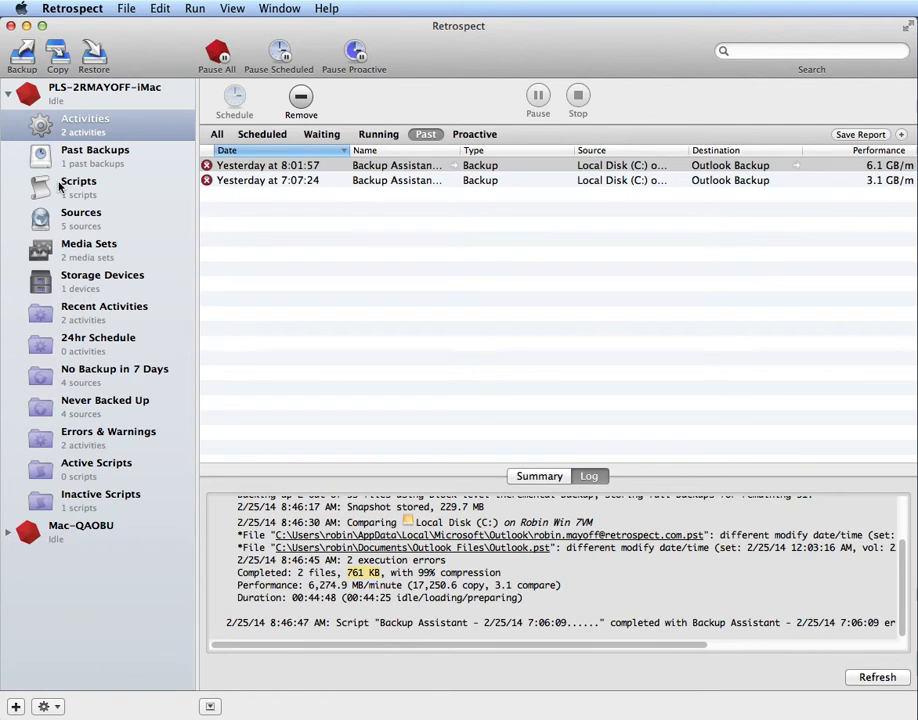
Switch the Nightly Backup script's file rule from .pst files only to All Files.
click(78, 181)
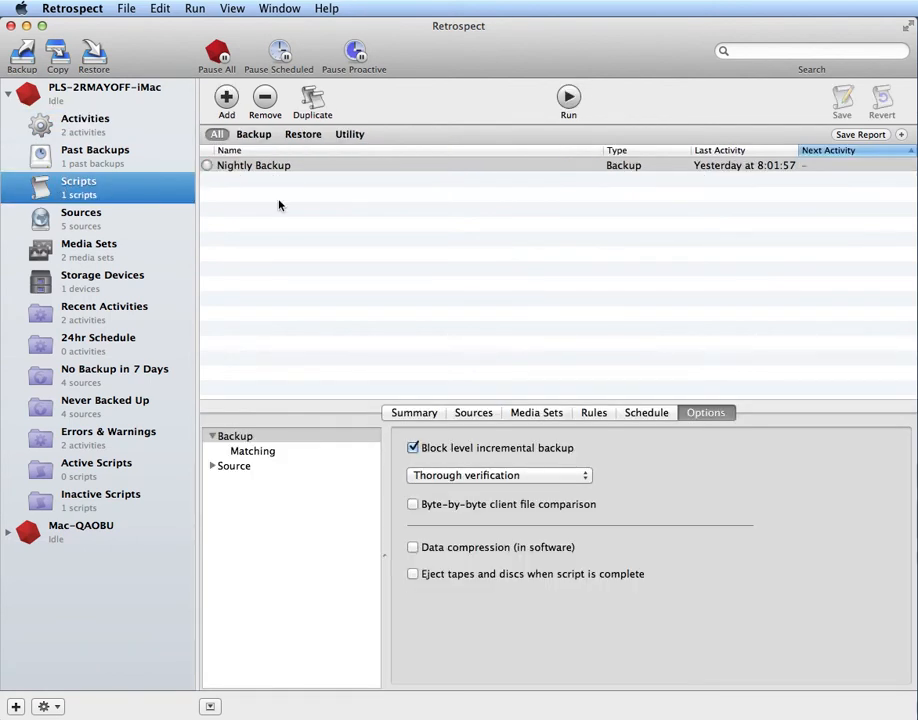
click(593, 412)
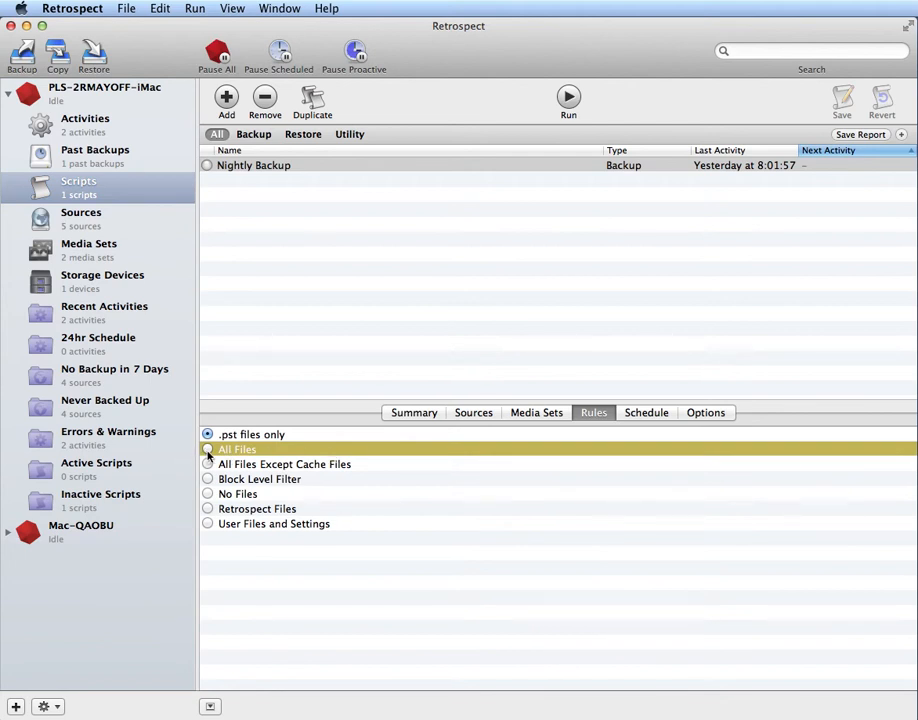
click(207, 449)
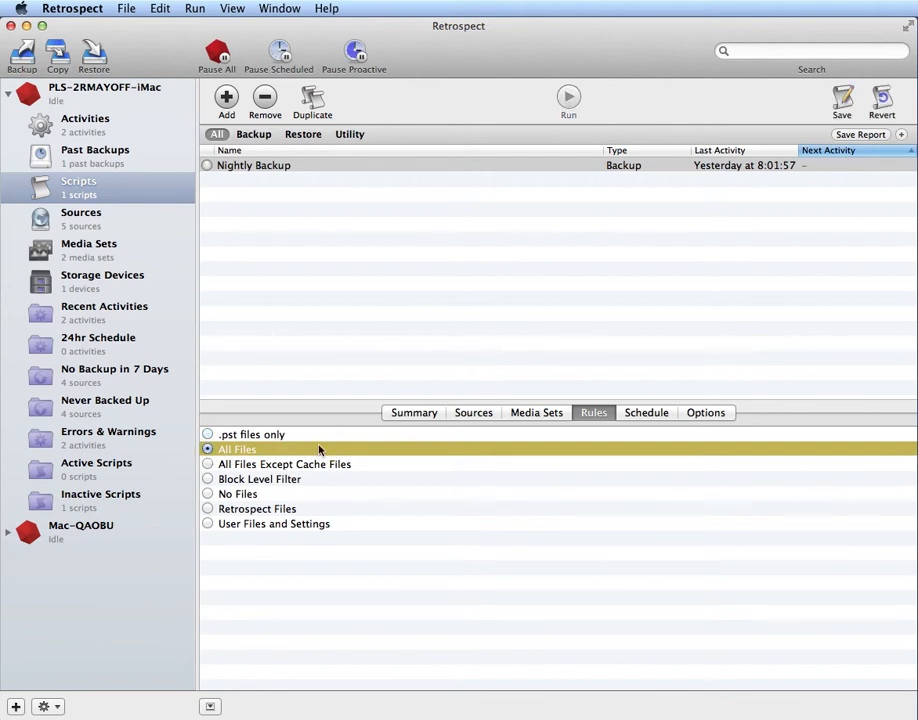
mouse_move(297, 490)
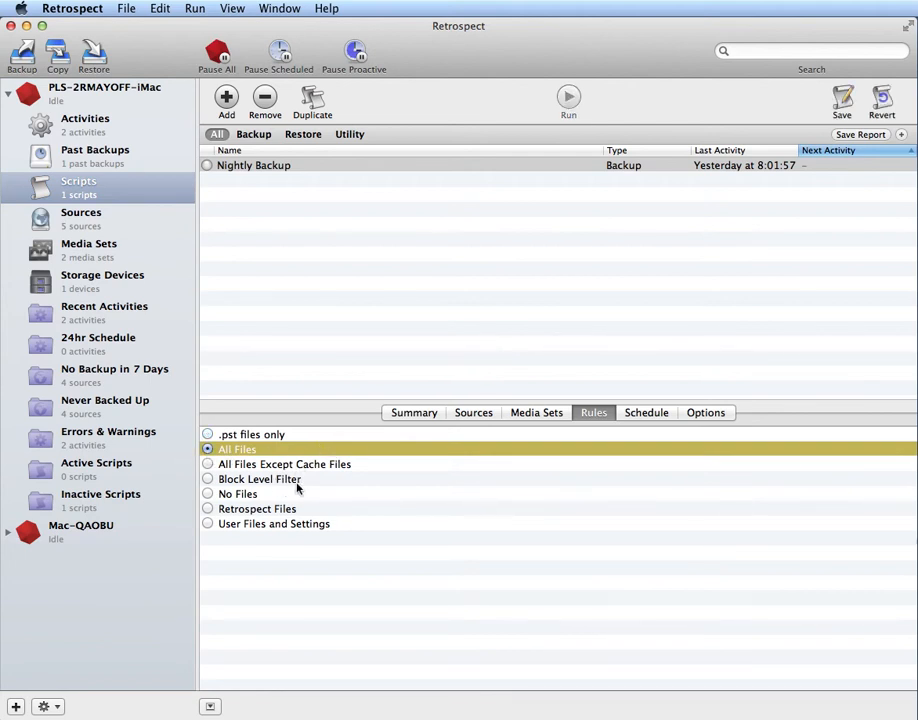
mouse_move(304, 490)
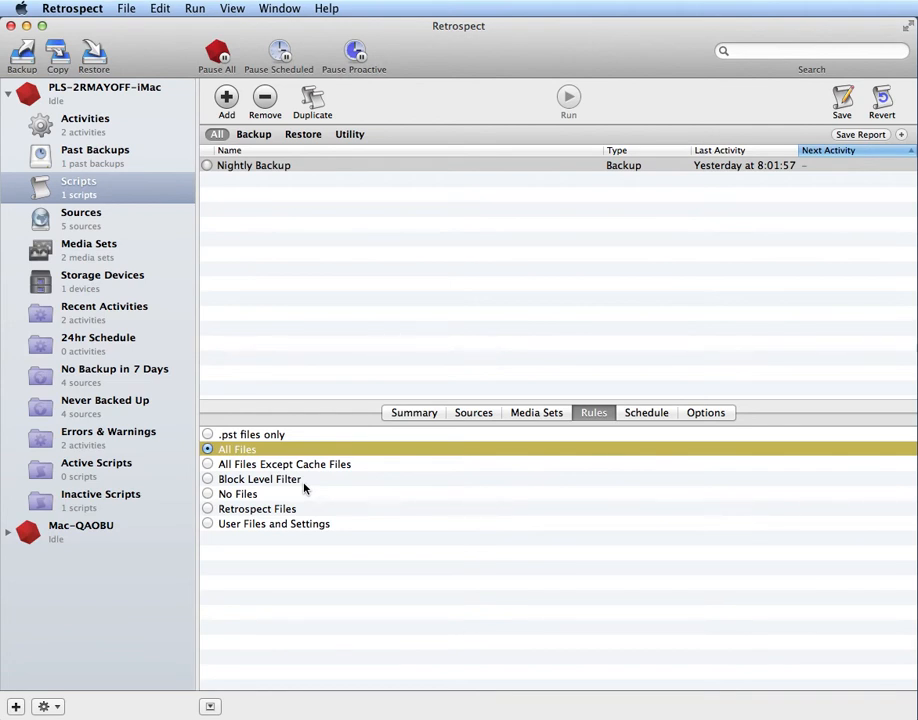
mouse_move(637, 418)
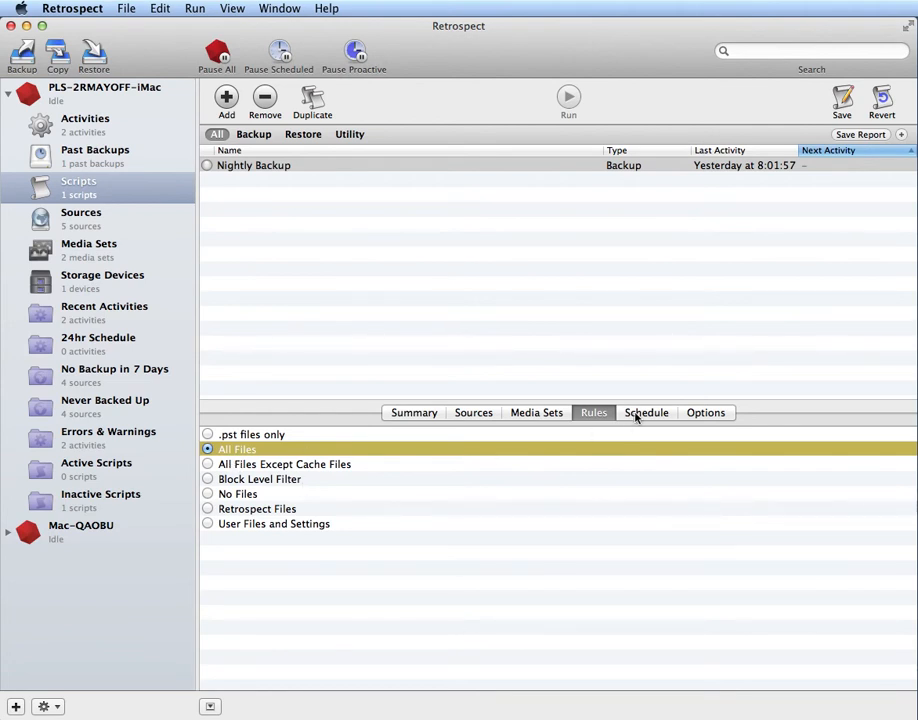
click(705, 412)
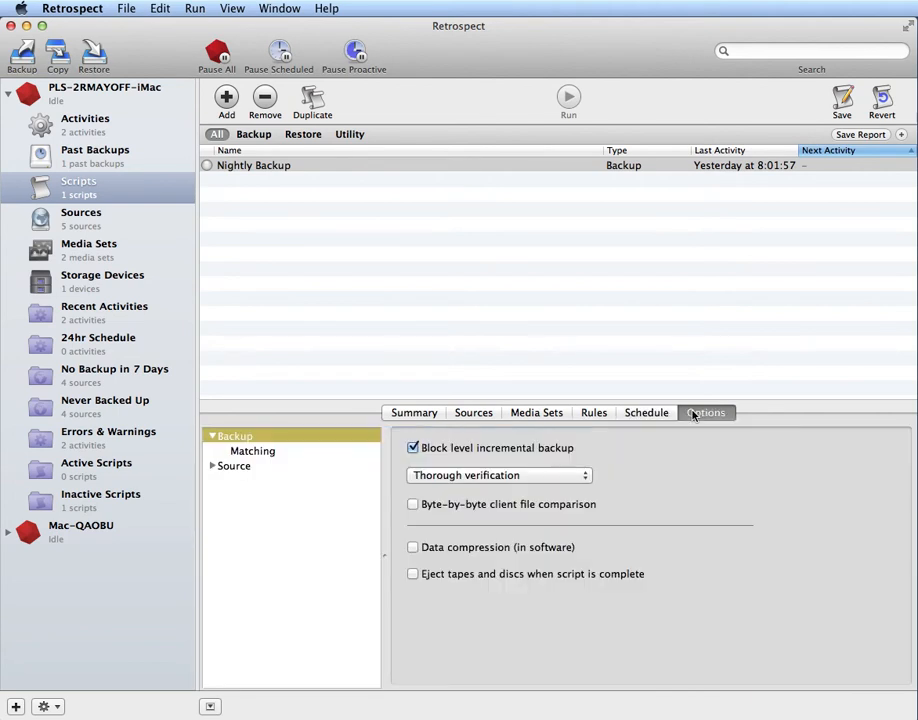
Review the Media Sets and Schedule tabs, then uncheck block level incremental backup.
click(537, 412)
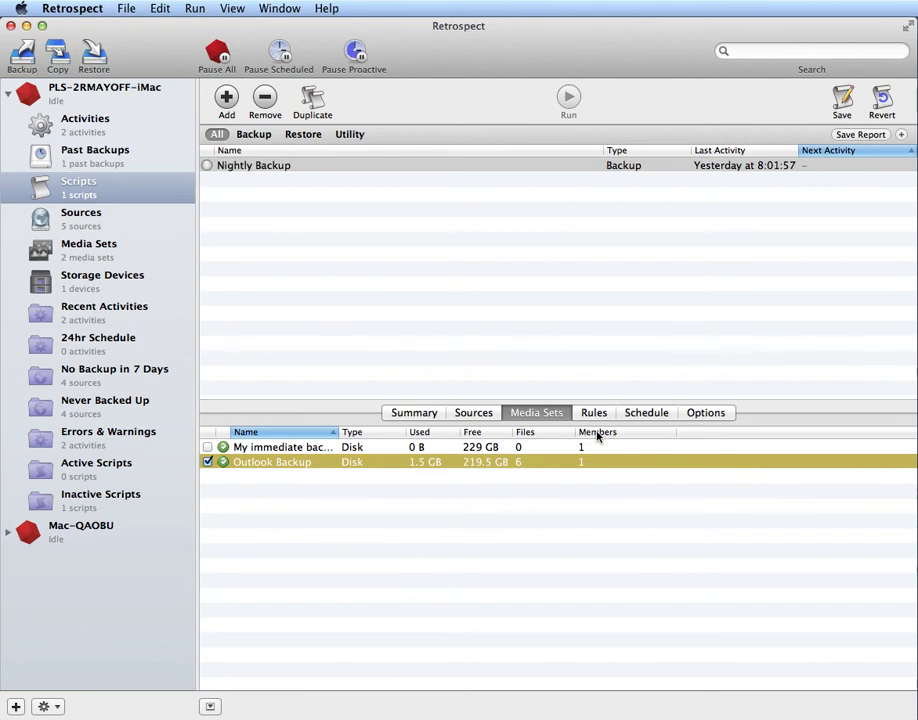
mouse_move(711, 423)
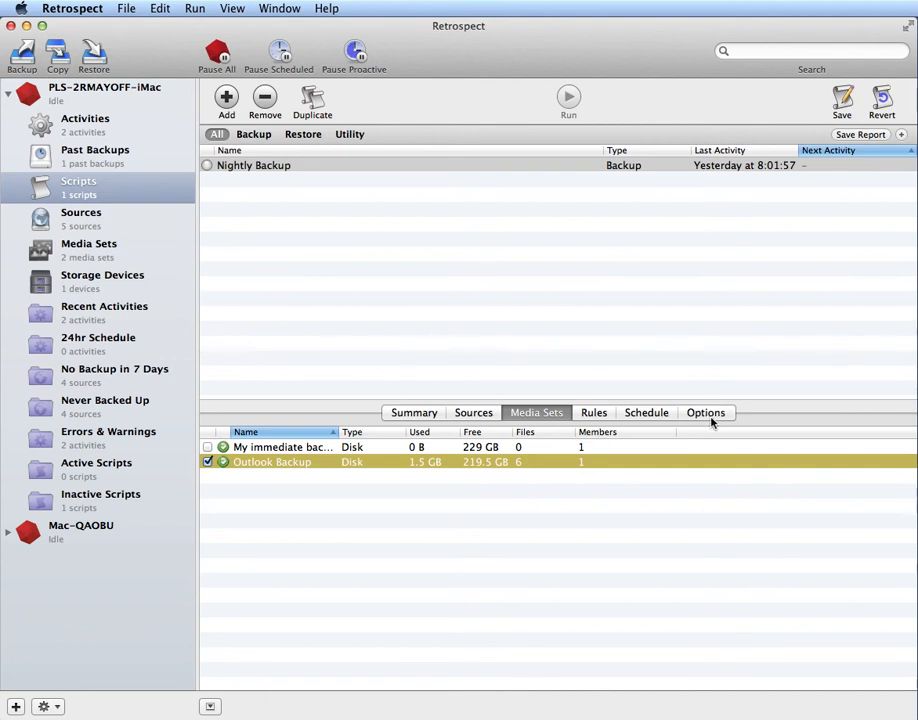
click(706, 412)
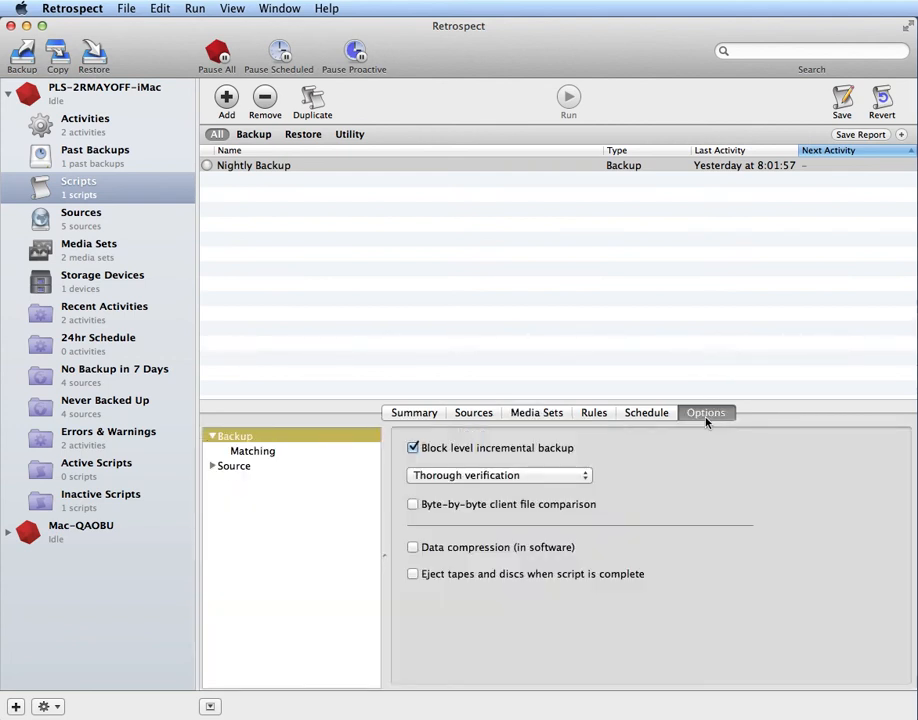
mouse_move(671, 420)
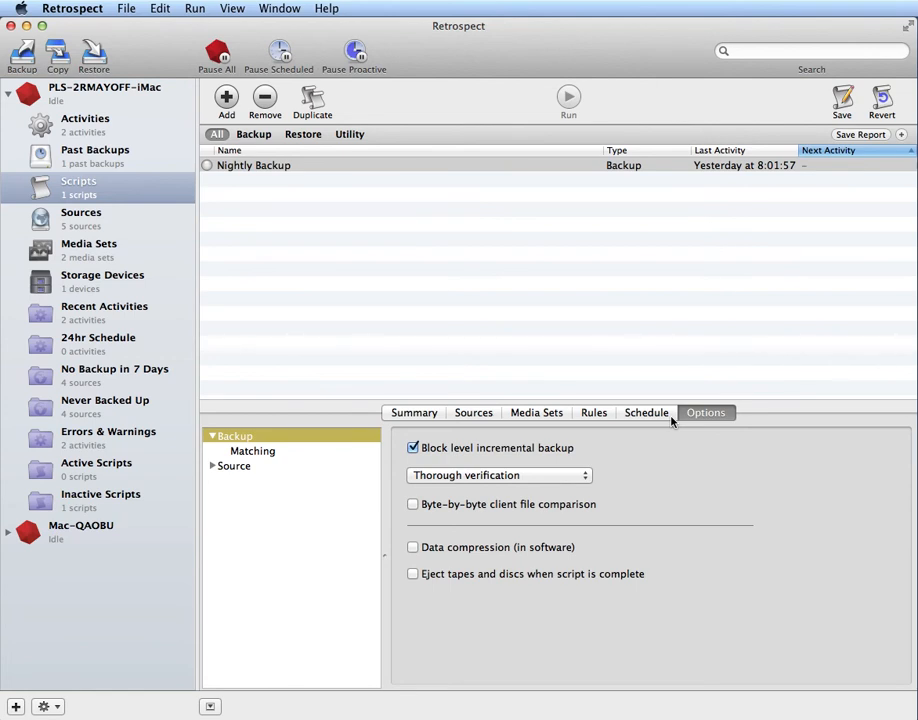
mouse_move(666, 419)
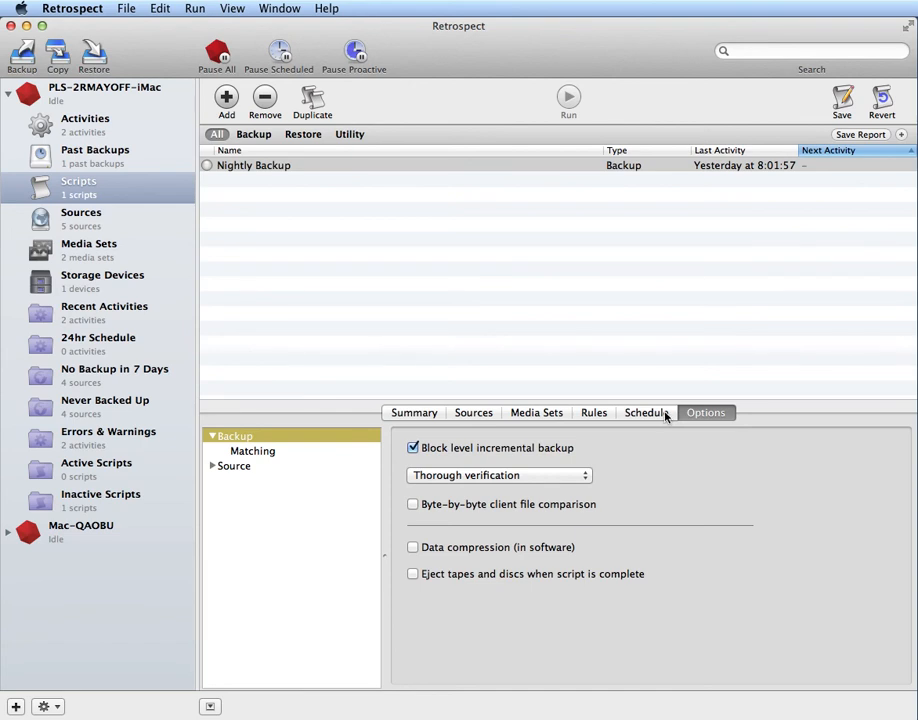
click(645, 412)
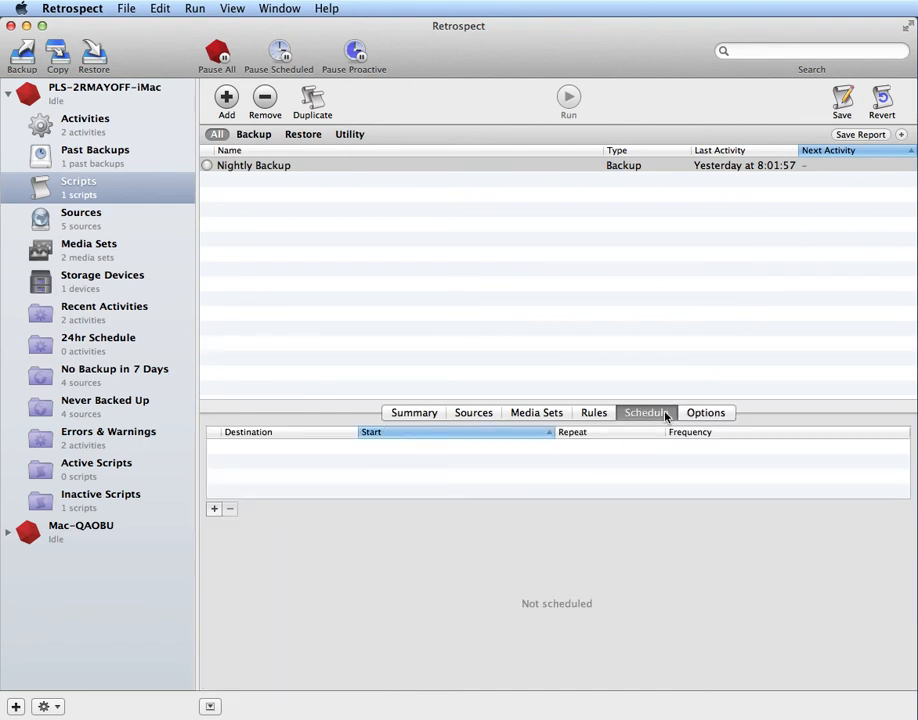
click(706, 412)
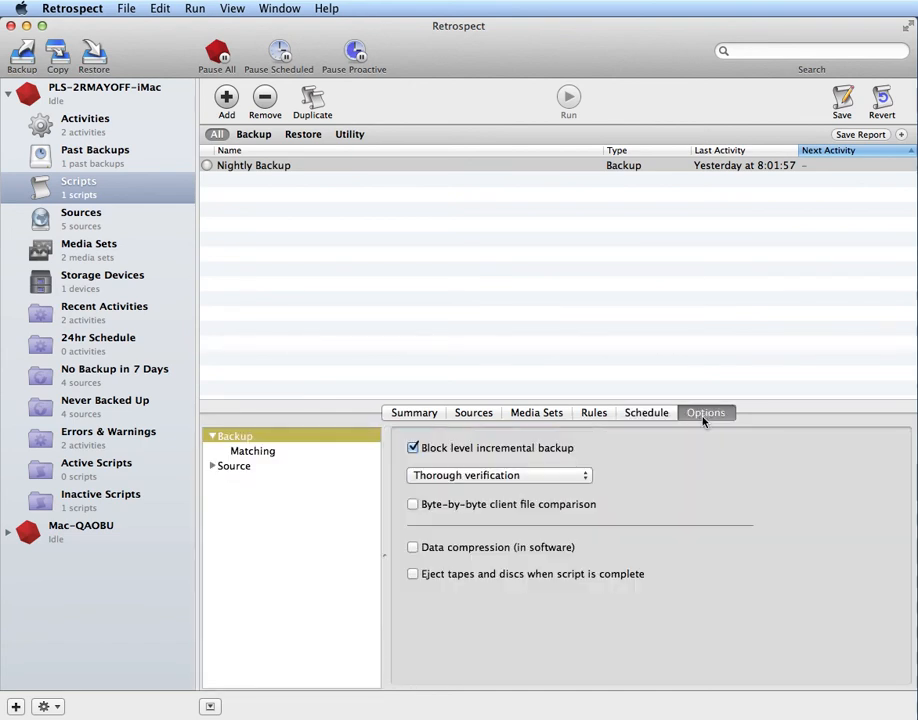
click(413, 448)
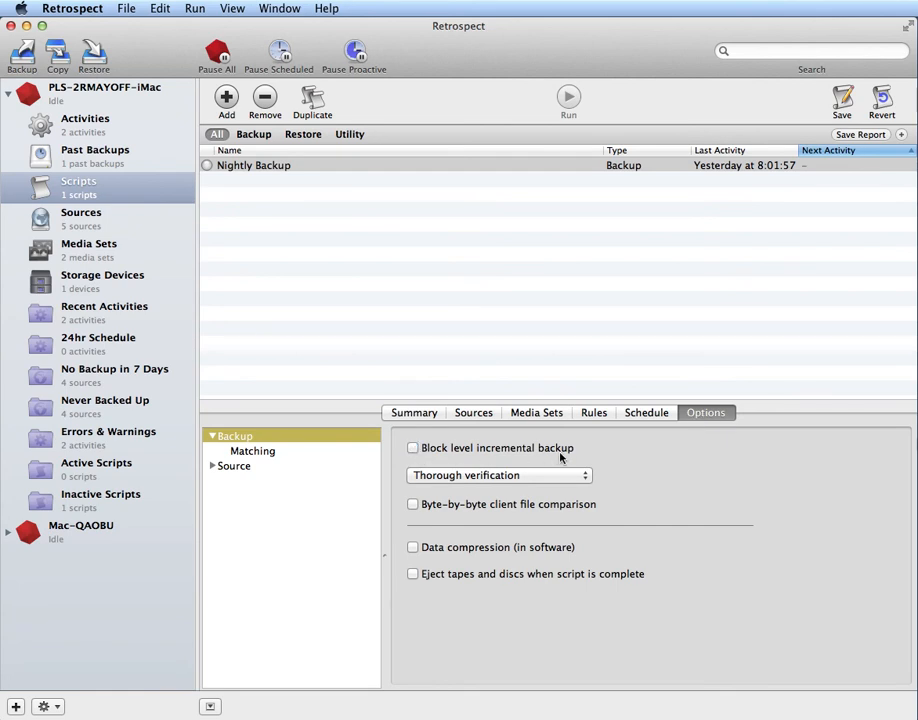